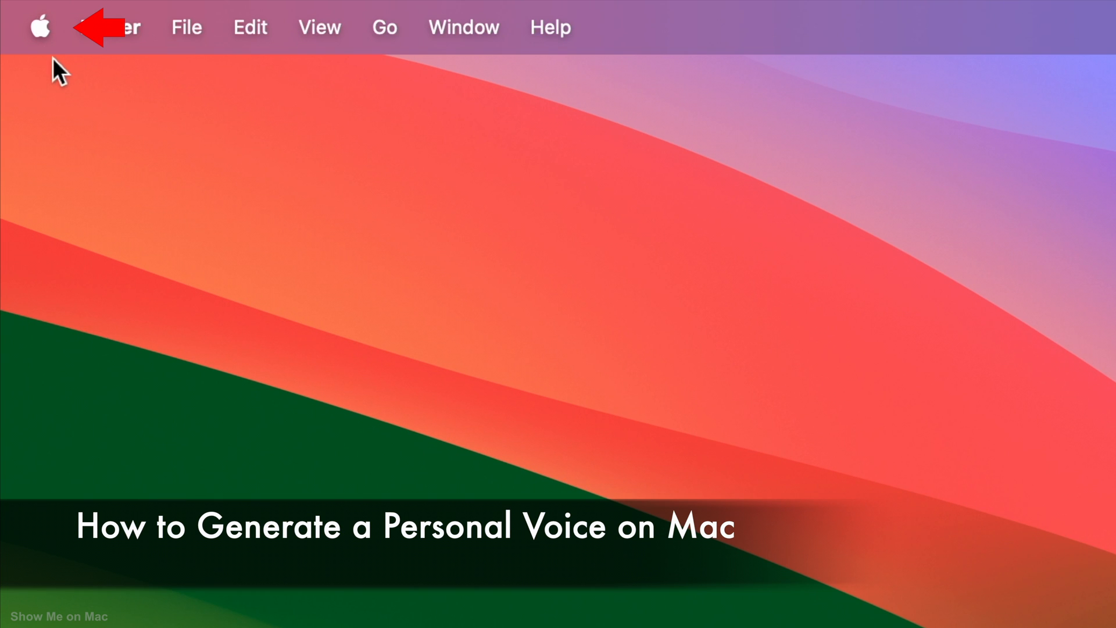
Step: Open Accessibility in System Settings and scroll down to the Speech options
left_click(42, 27)
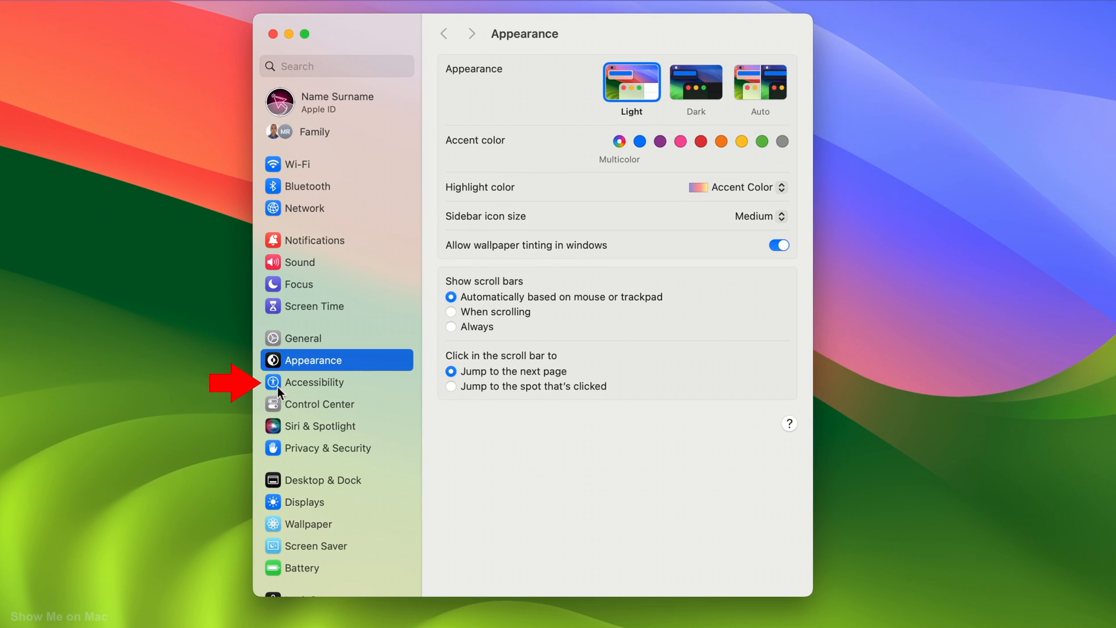
left_click(335, 382)
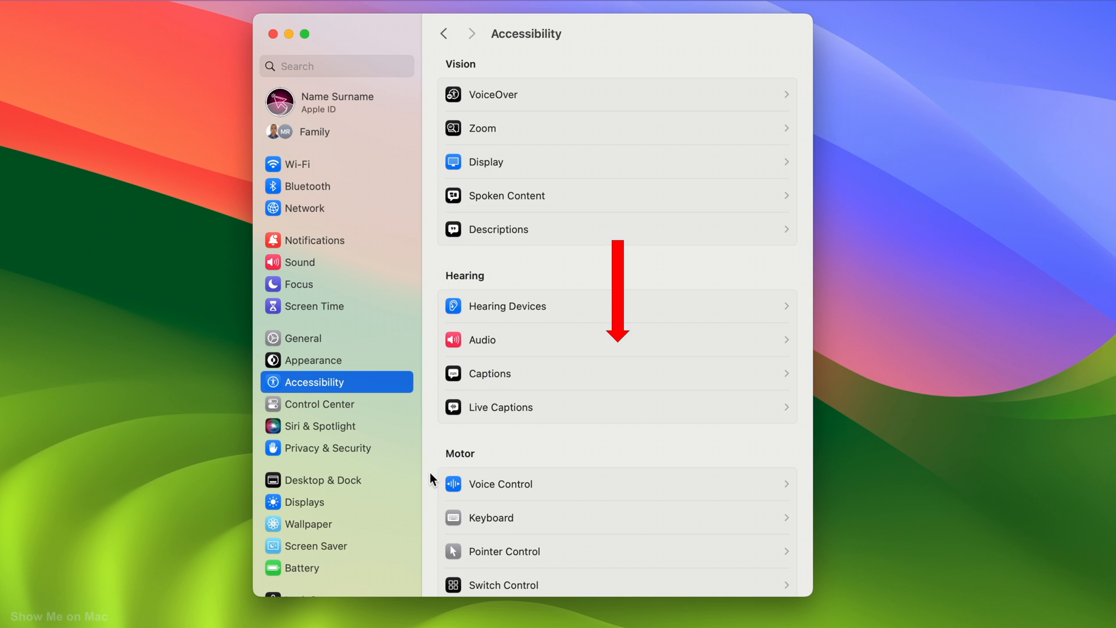
scroll("down", 3)
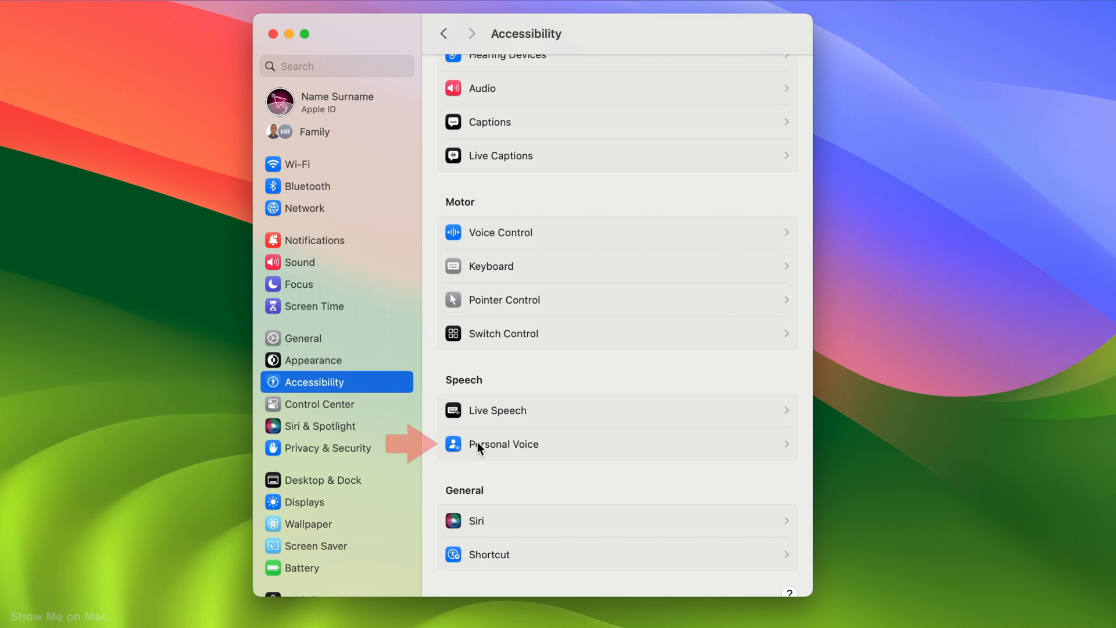
Step: Begin creating a new Personal Voice and authenticate with the account password
left_click(504, 444)
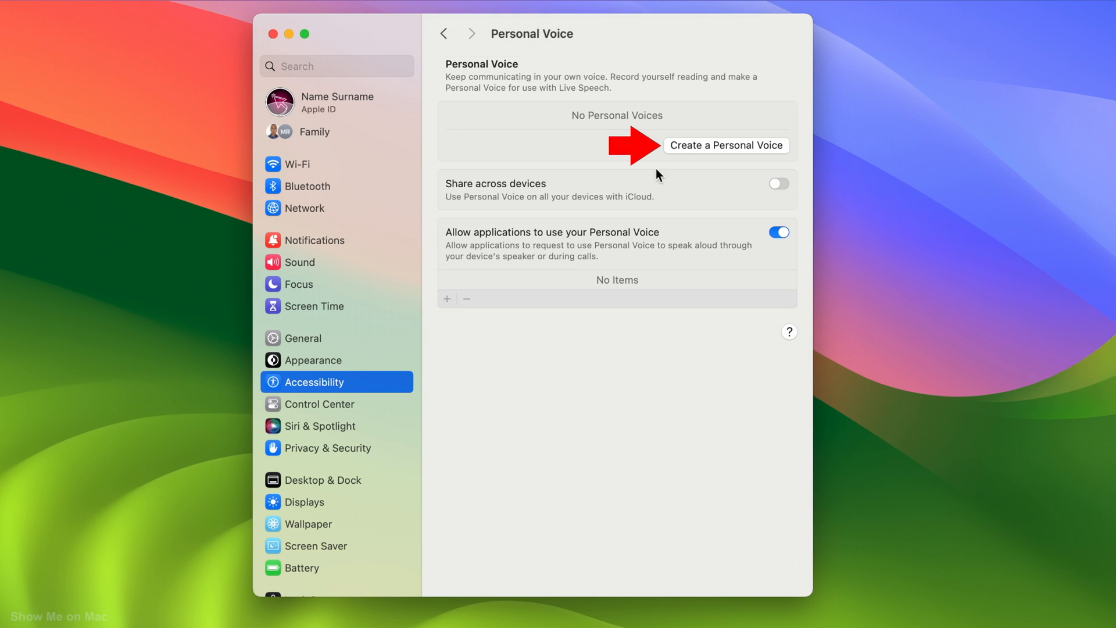
left_click(725, 145)
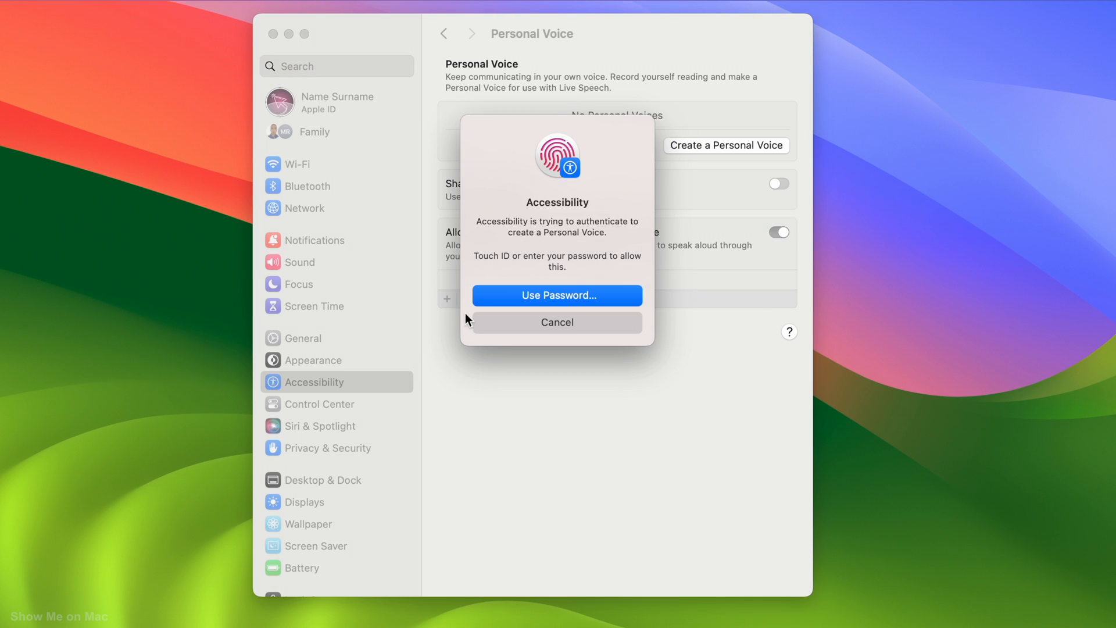
left_click(557, 295)
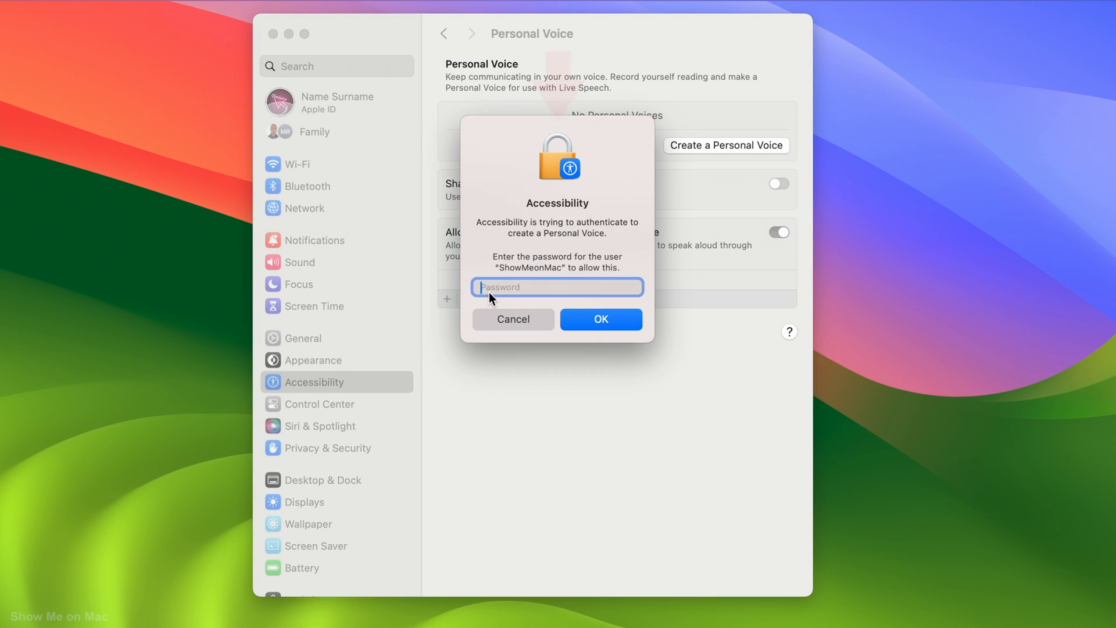
type("password")
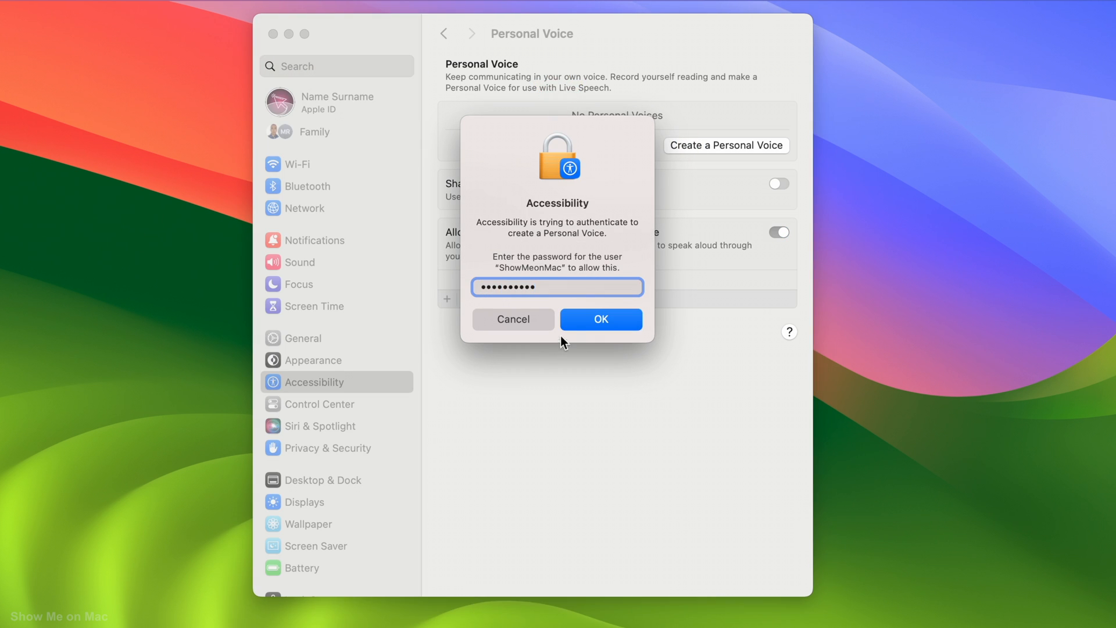
left_click(601, 319)
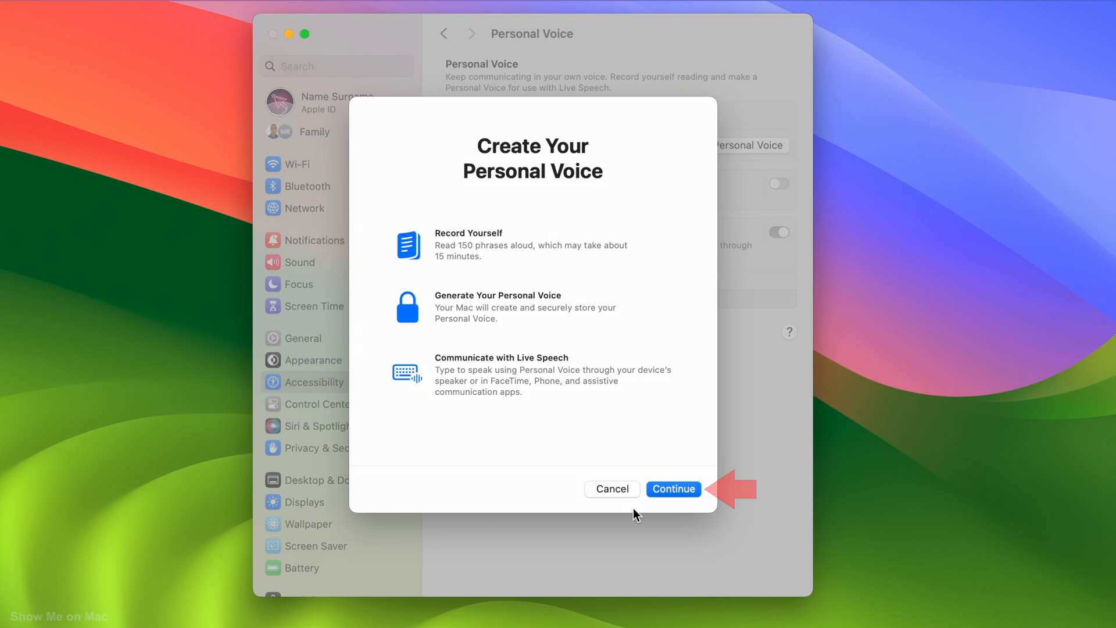
Step: Get past the introduction and recording tips, naming the voice 'My Personal Voice'
left_click(674, 488)
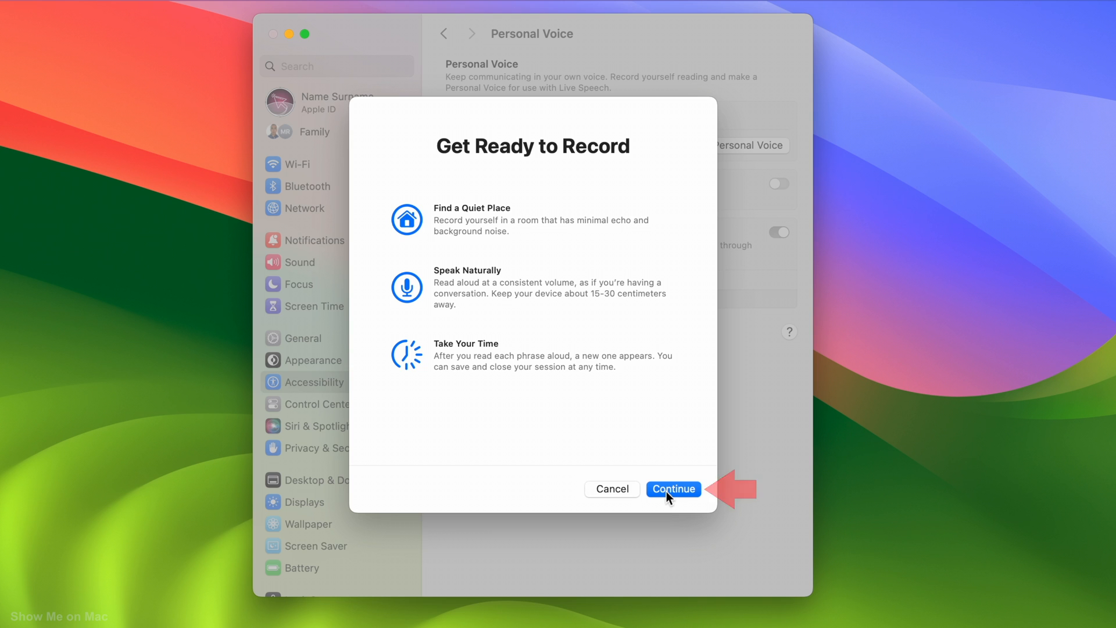
left_click(673, 489)
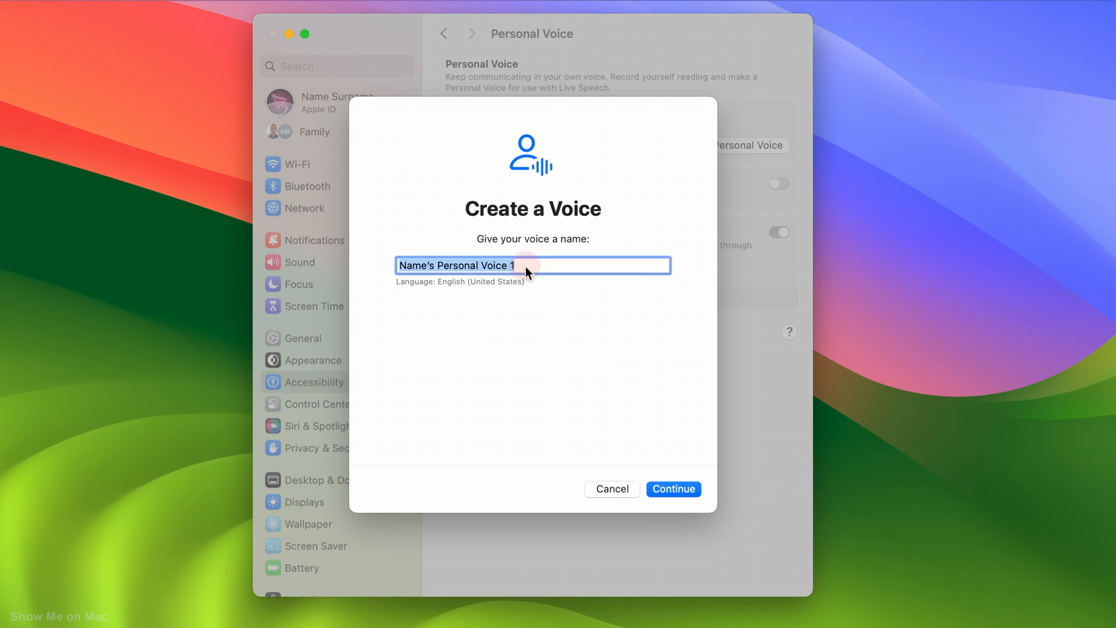
type("My Personal")
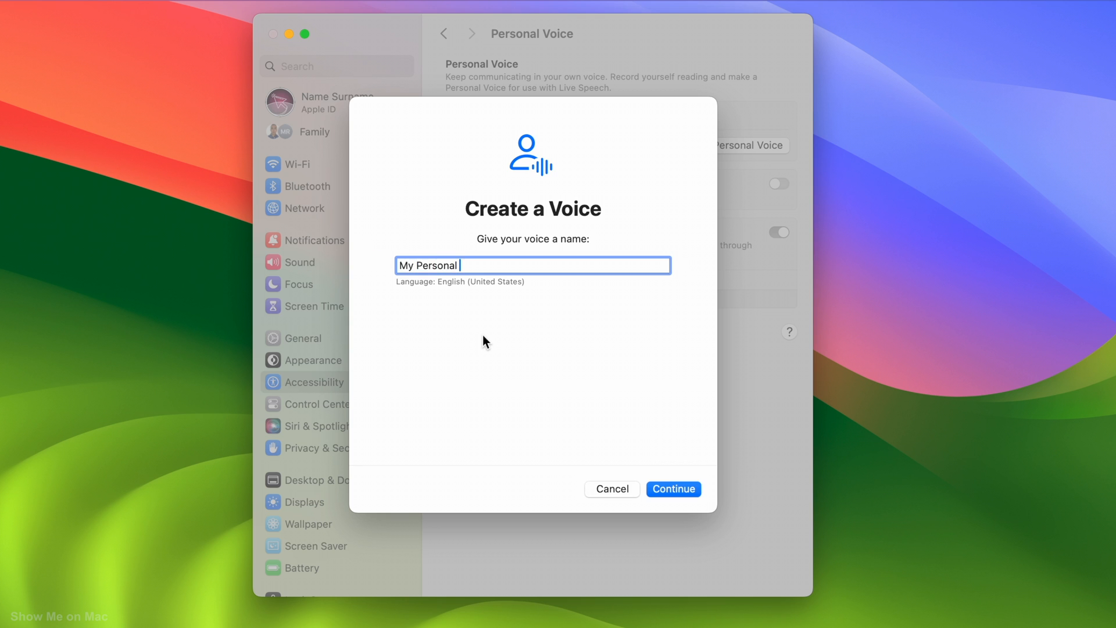
type("Voice")
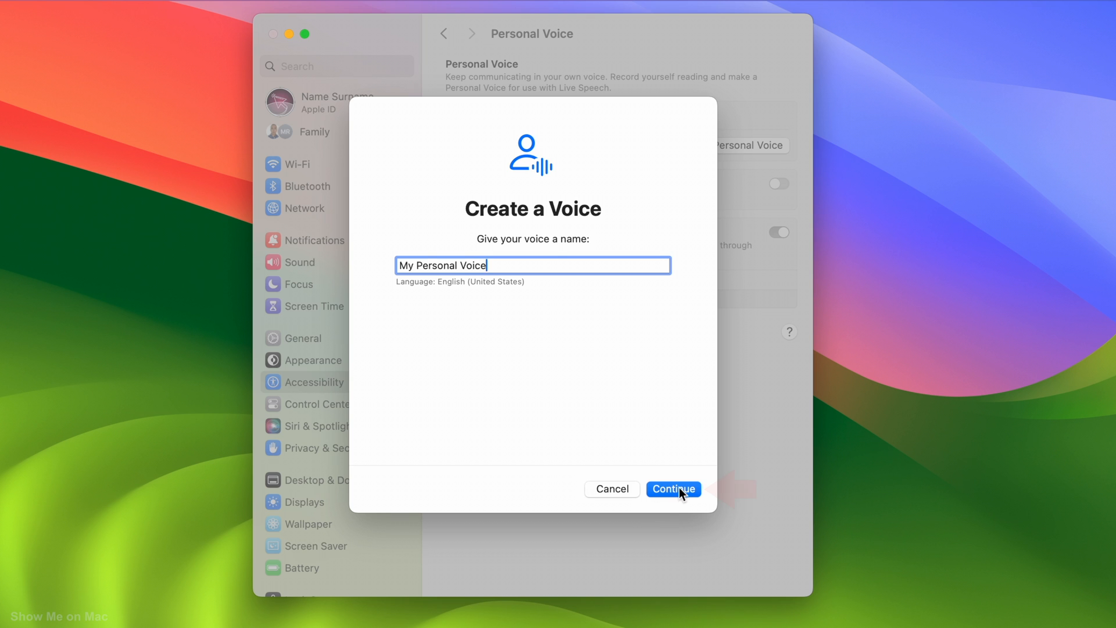
Step: Record the sound quality test phrase and proceed past the background noise warning
left_click(673, 489)
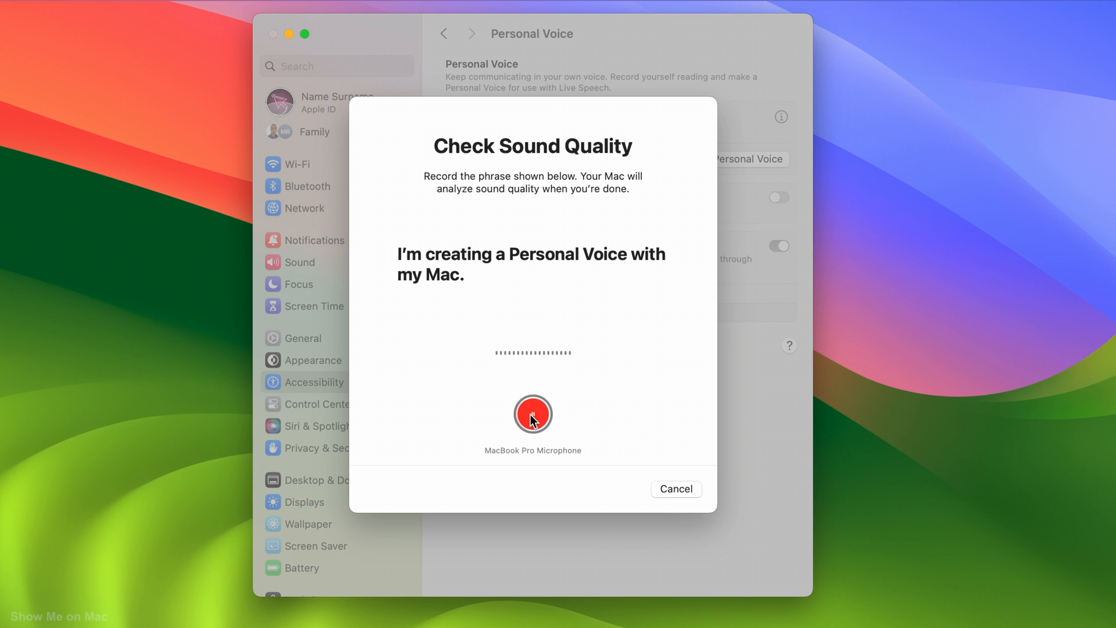
left_click(533, 413)
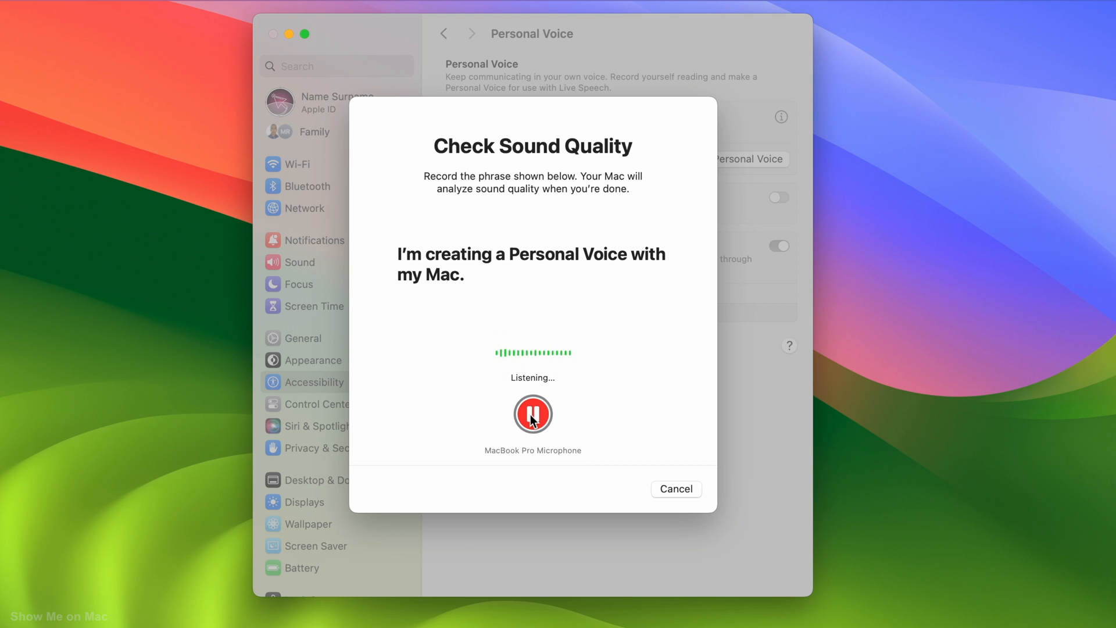
left_click(532, 413)
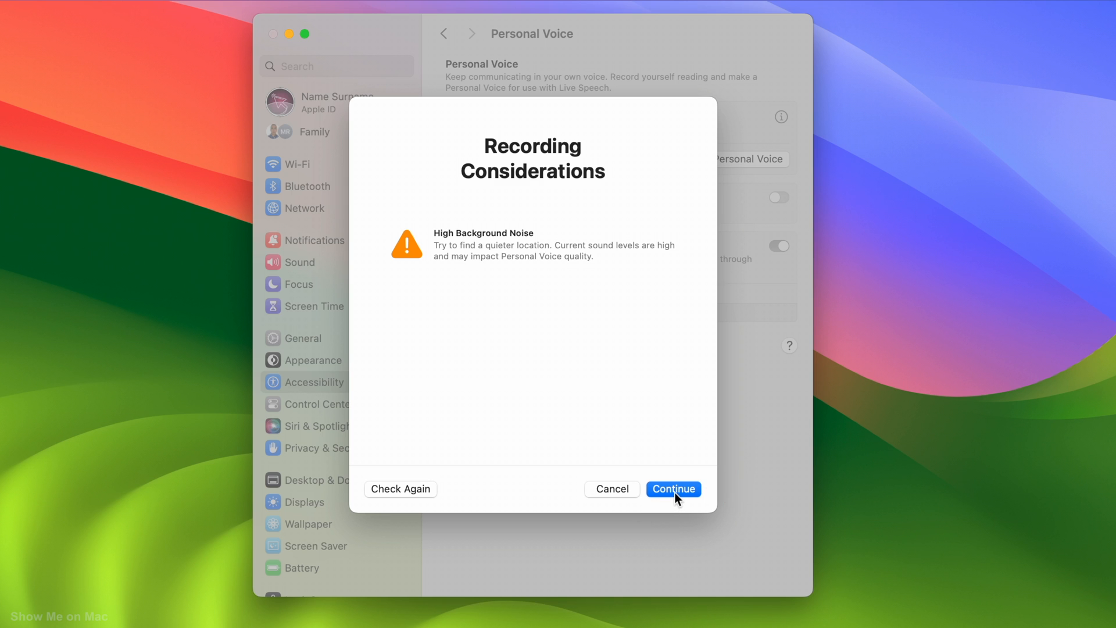
left_click(673, 488)
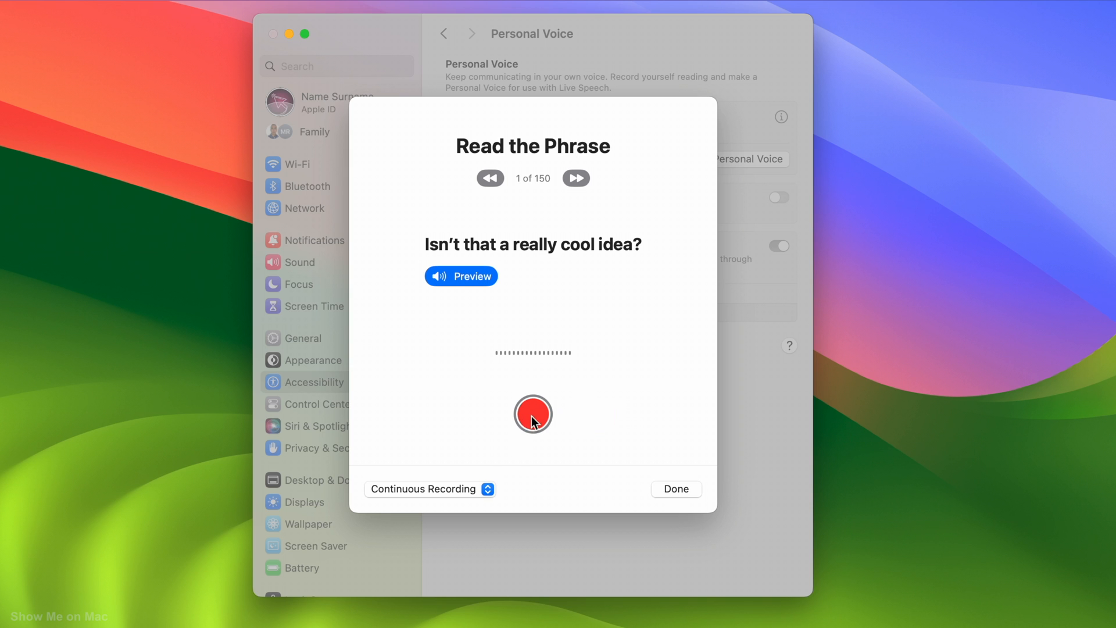
Step: Record the training phrases, pausing at phrase 12 and resuming, up to phrase 90
left_click(533, 414)
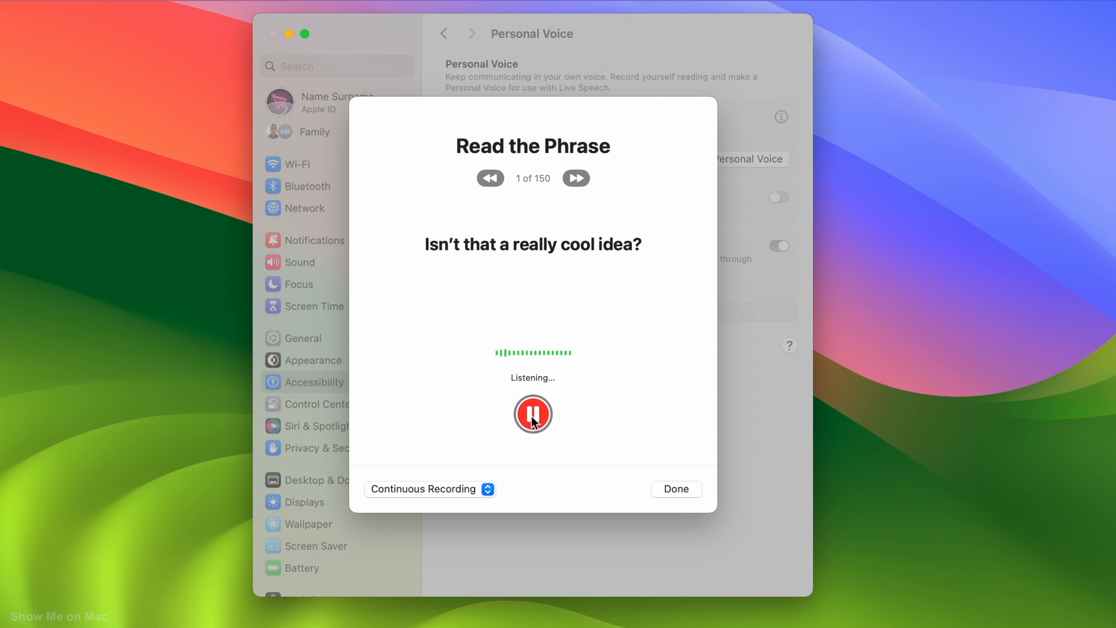
left_click(533, 414)
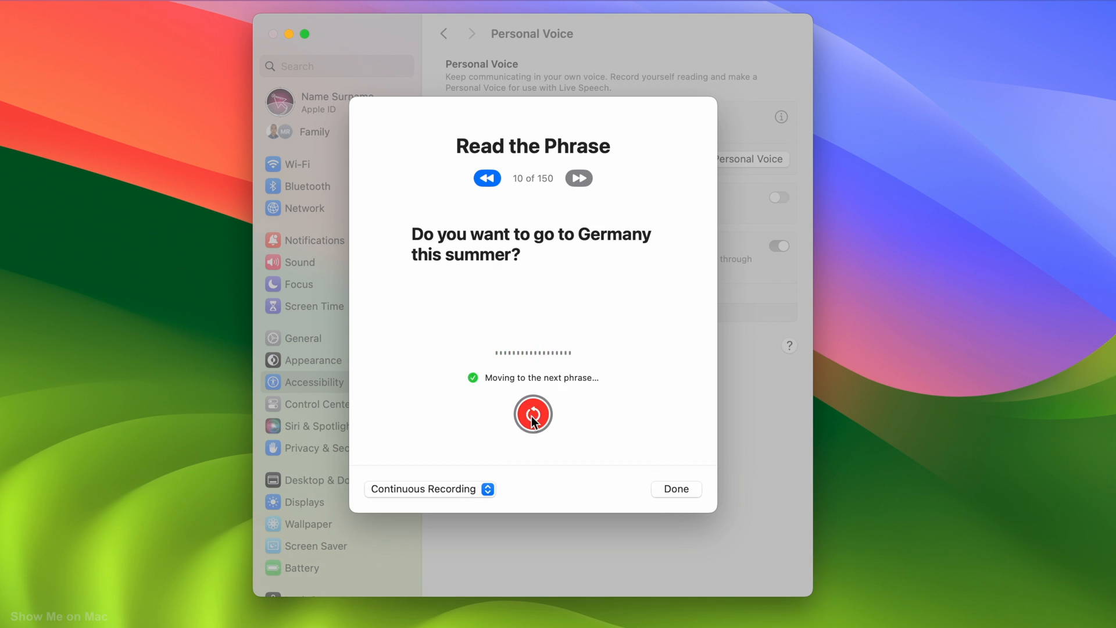
left_click(533, 413)
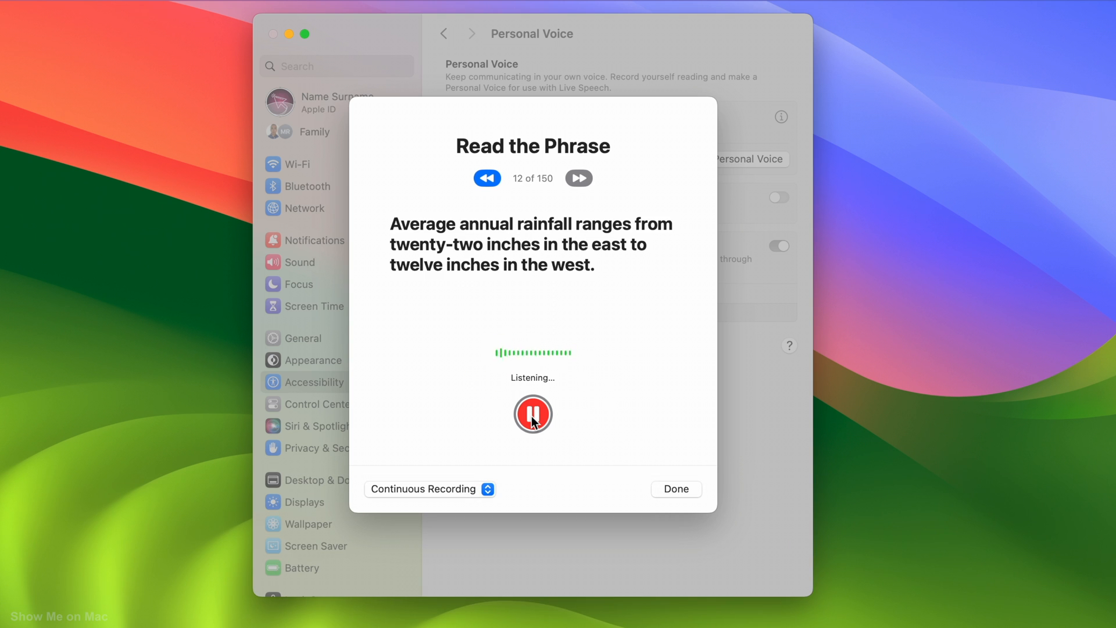
left_click(533, 414)
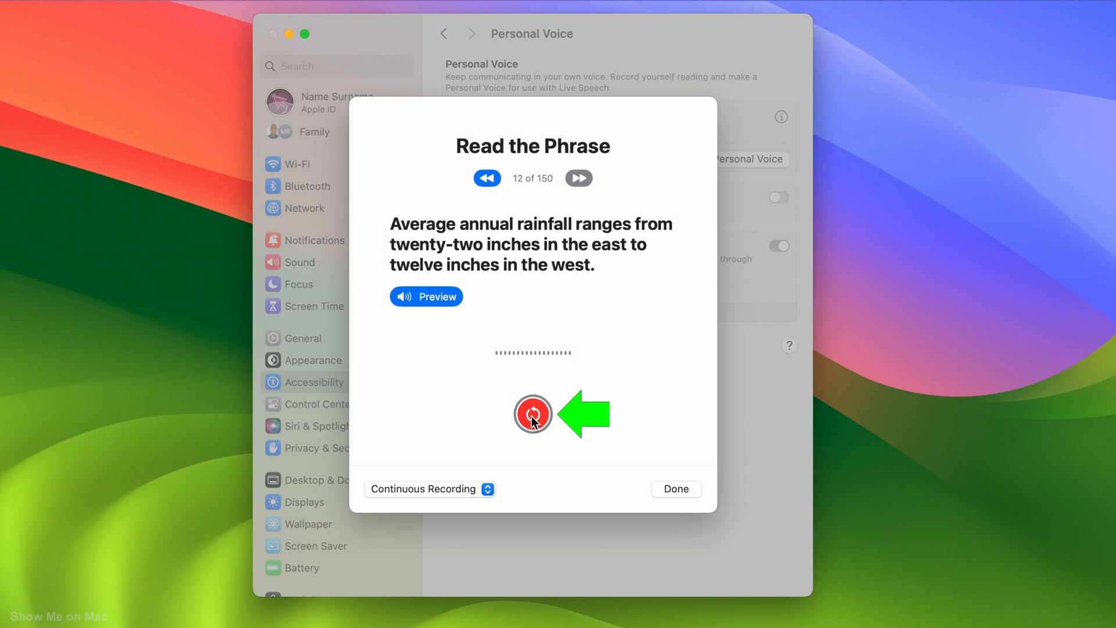
left_click(533, 414)
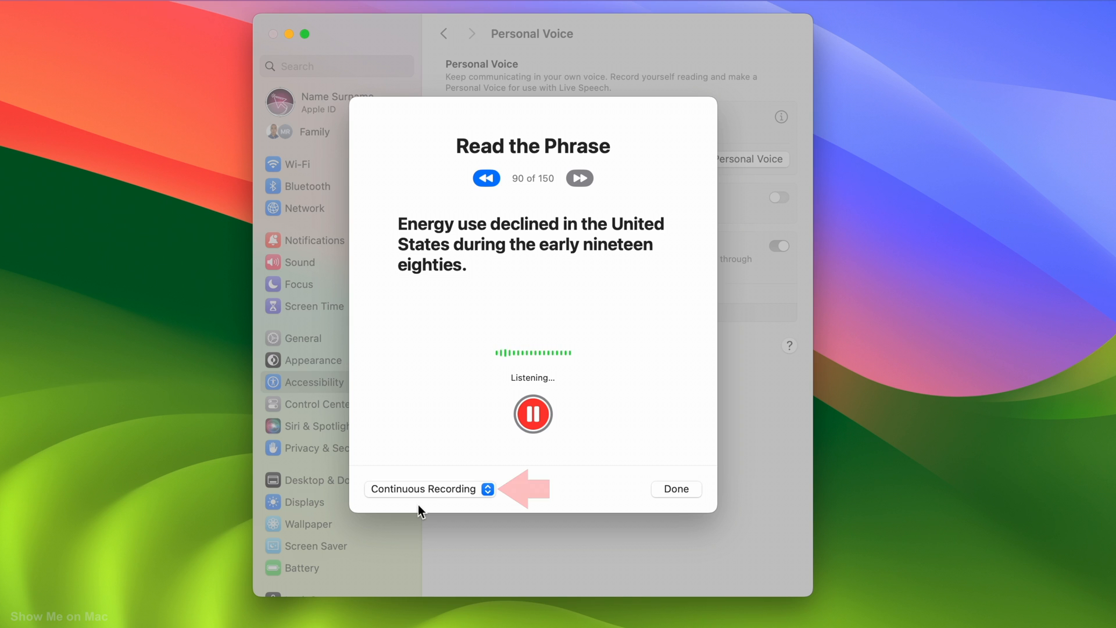
Step: Set the Continuous Recording pop-up to Stop at Each Phrase
left_click(430, 489)
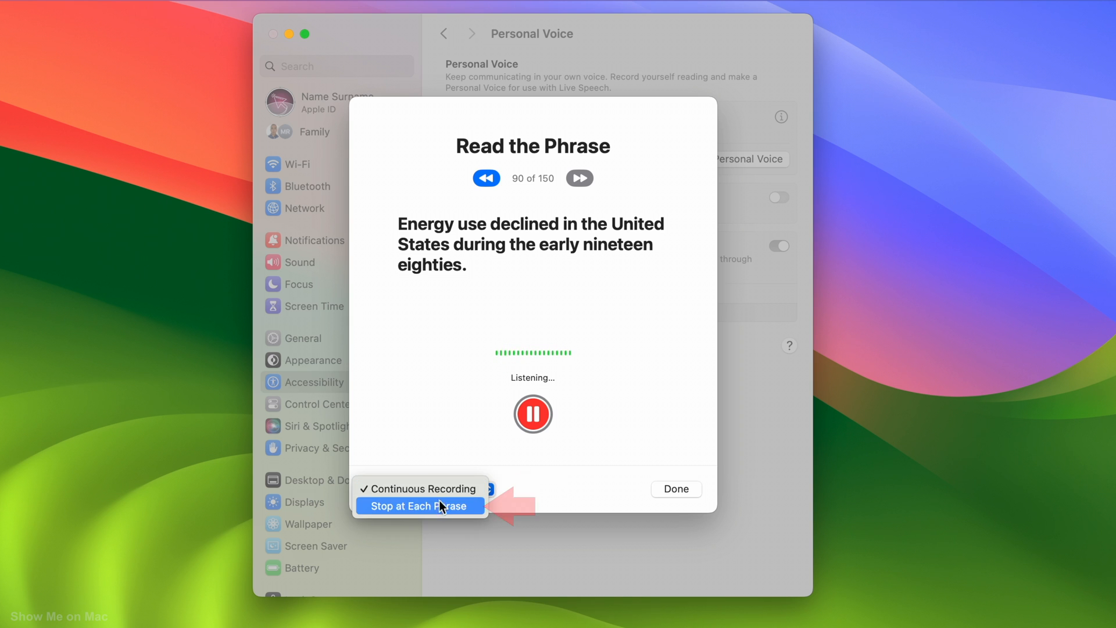
left_click(420, 506)
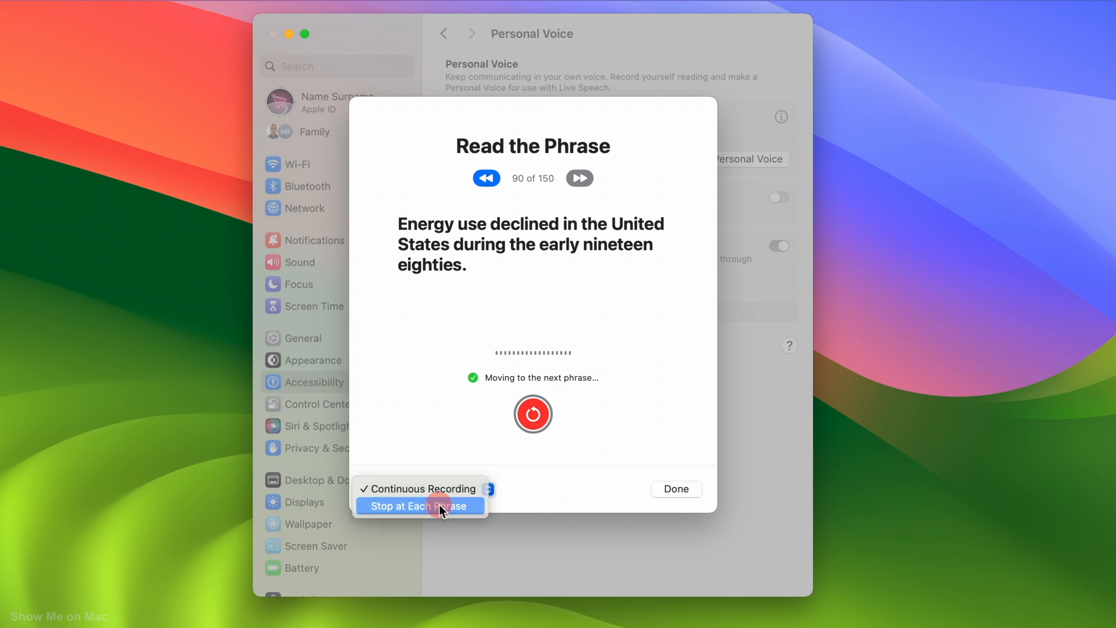
left_click(418, 505)
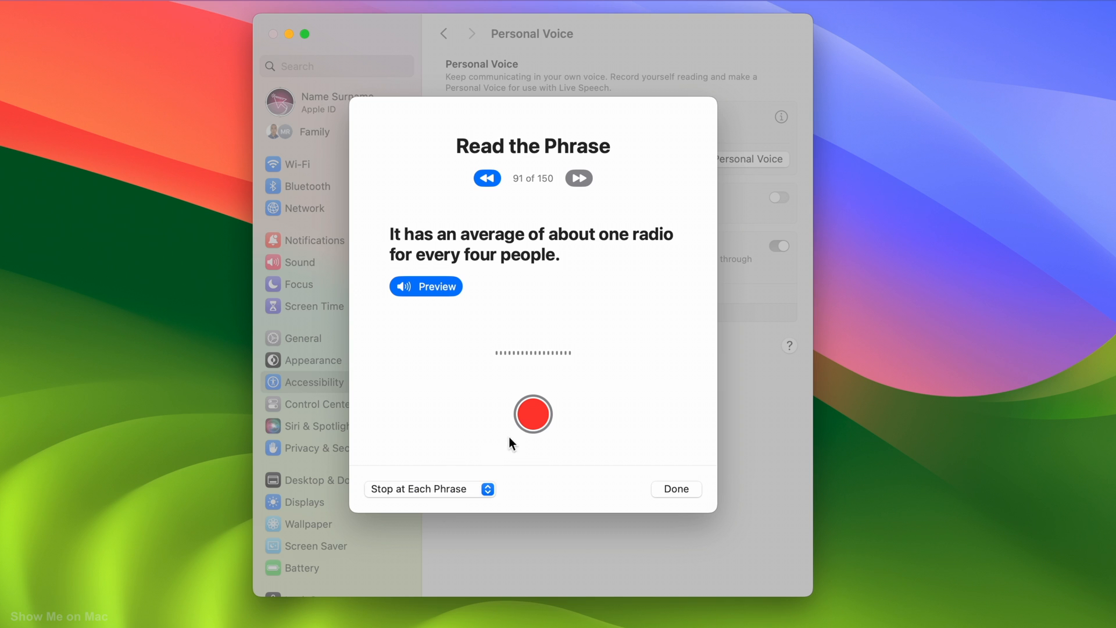
Step: Record the remaining phrases from phrase 91 until recording is done
left_click(532, 414)
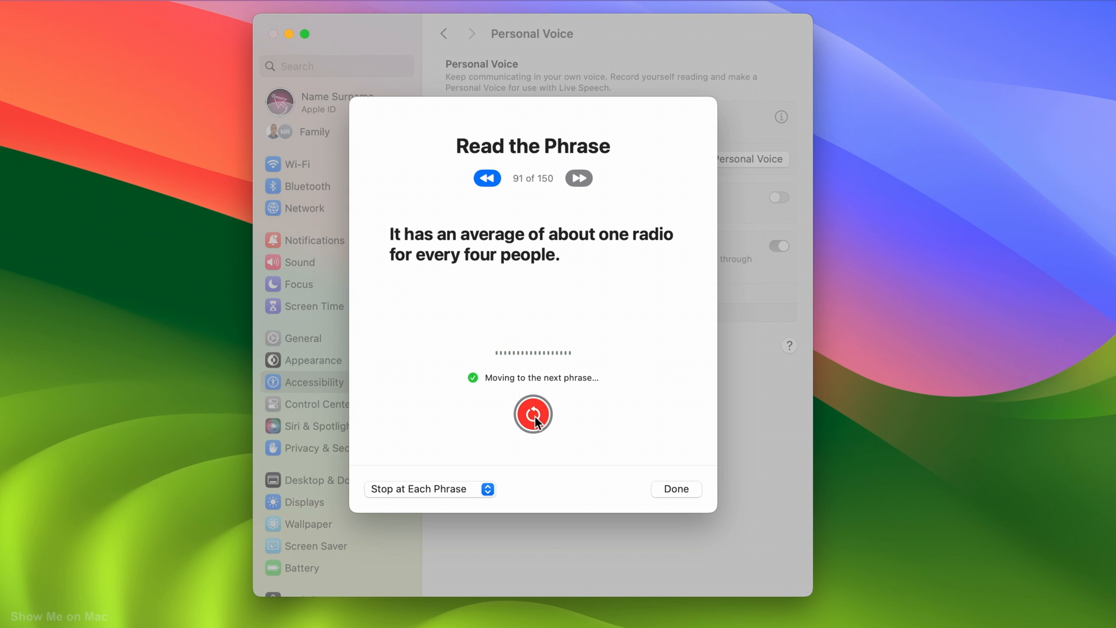
left_click(533, 414)
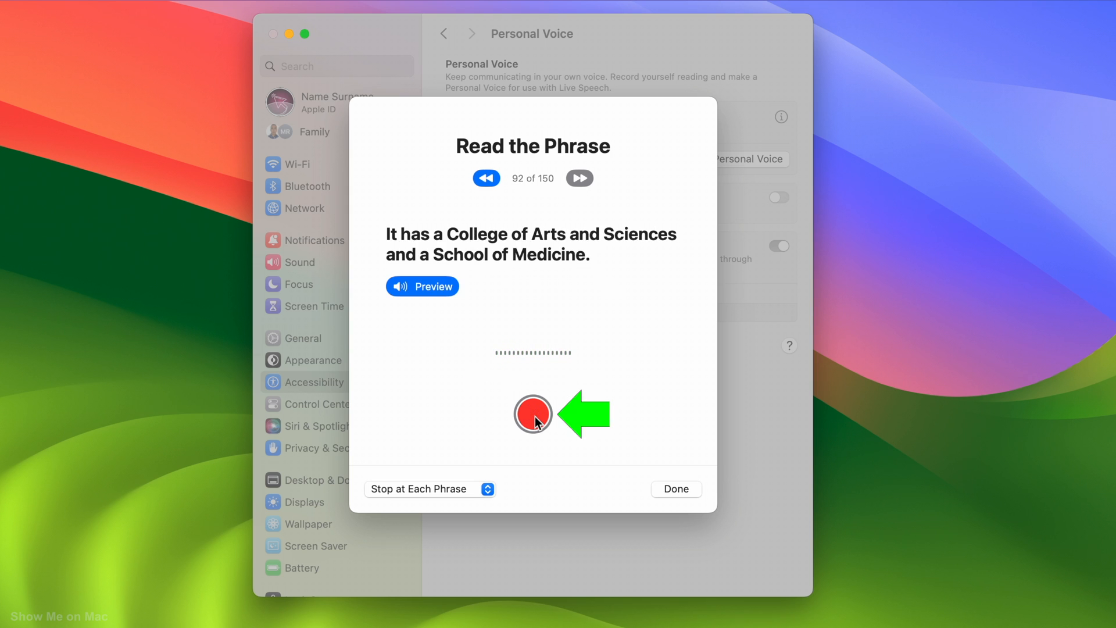
left_click(532, 414)
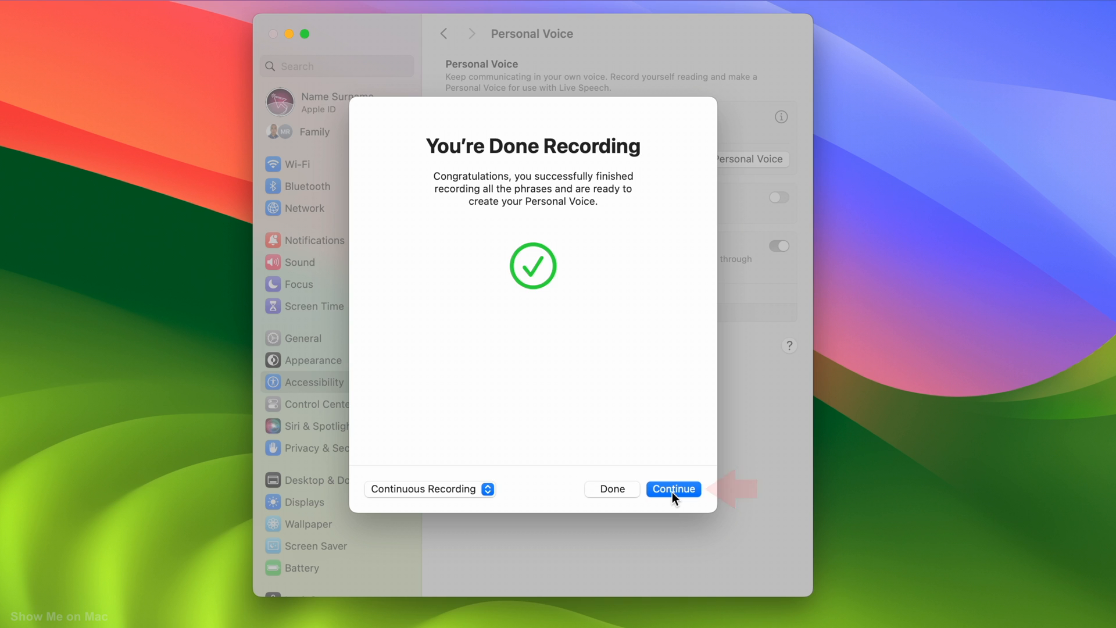
Step: Finish setup with Continue and Done, letting My Personal Voice prepare to 100%
left_click(673, 489)
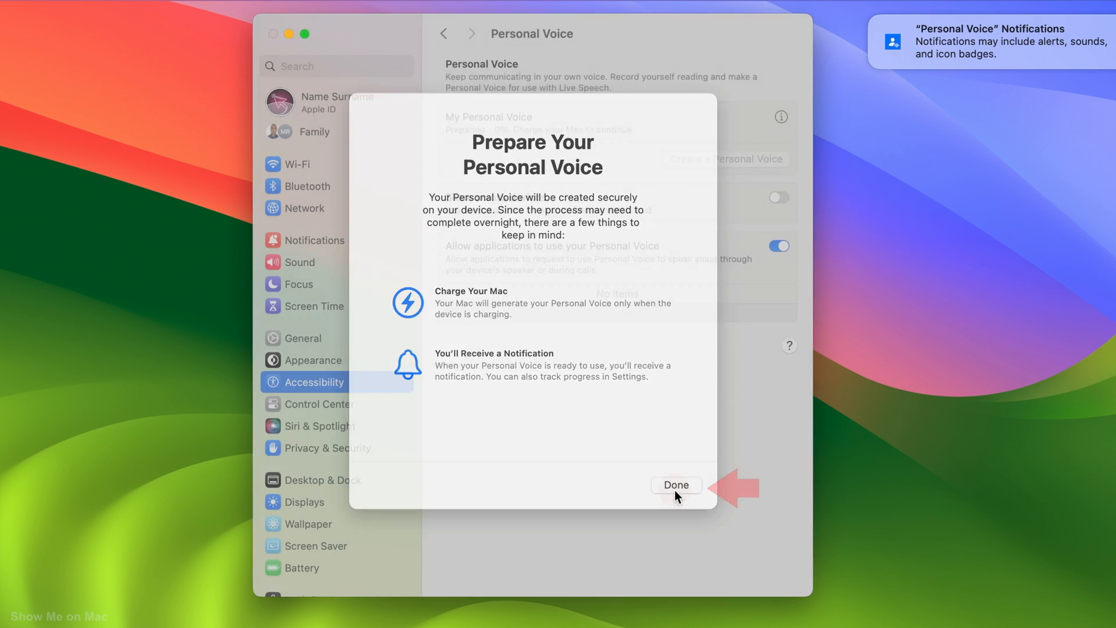
left_click(676, 485)
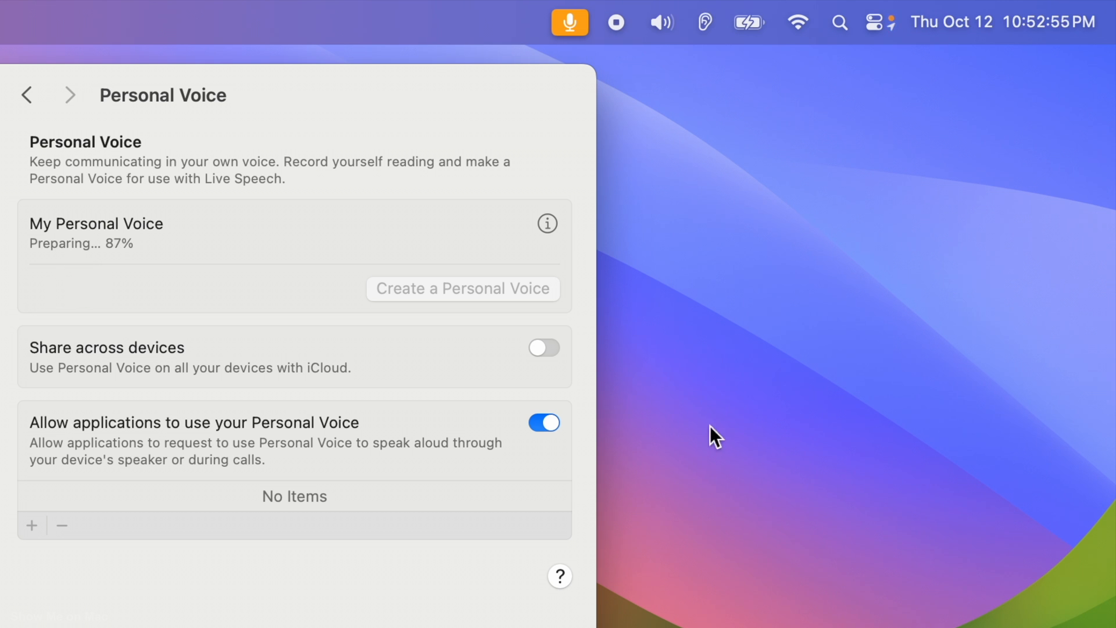
left_click(544, 422)
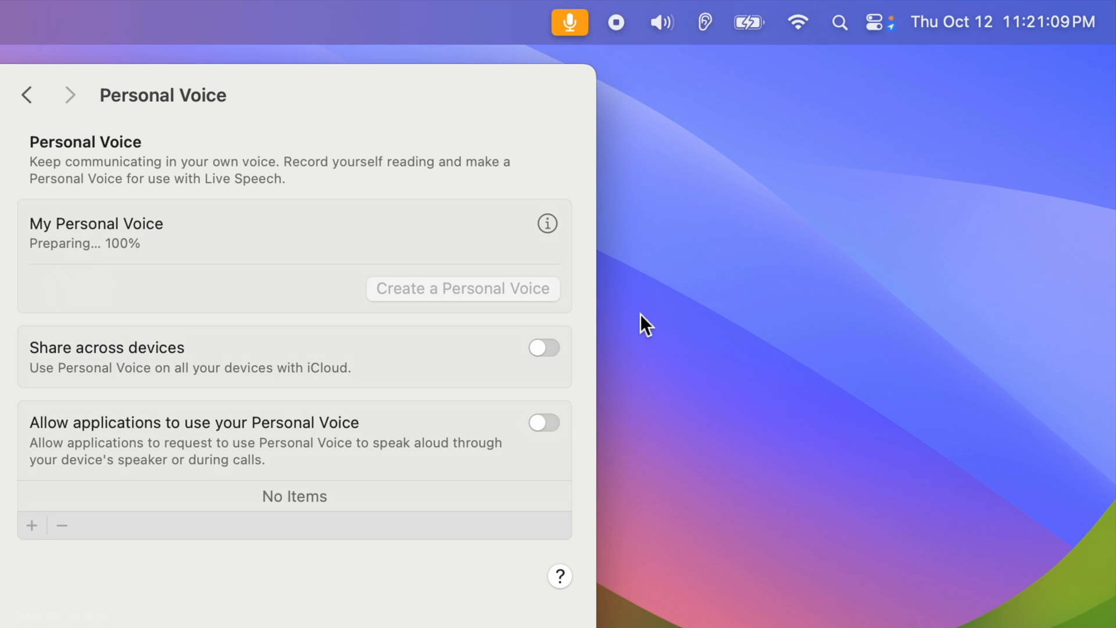